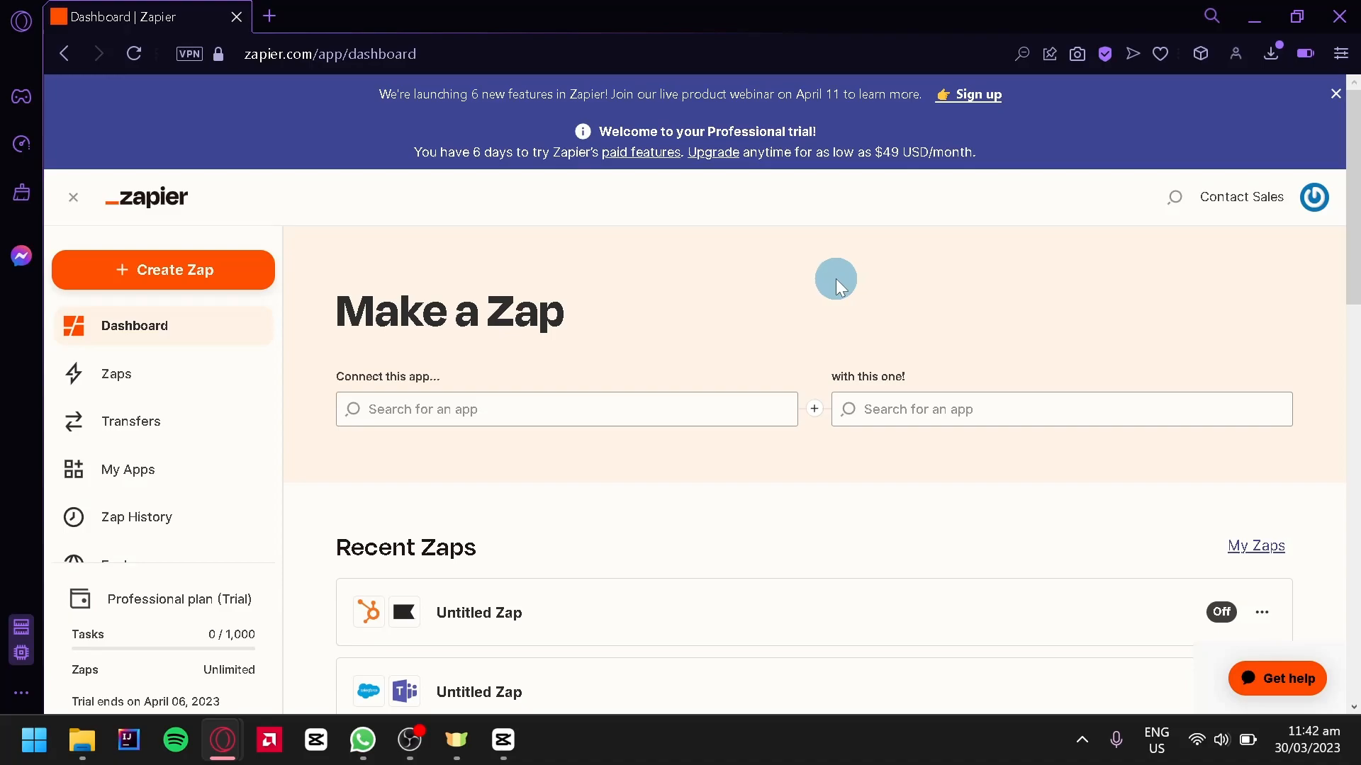
{"action": "mouse_move", "coordinate": [377, 253]}
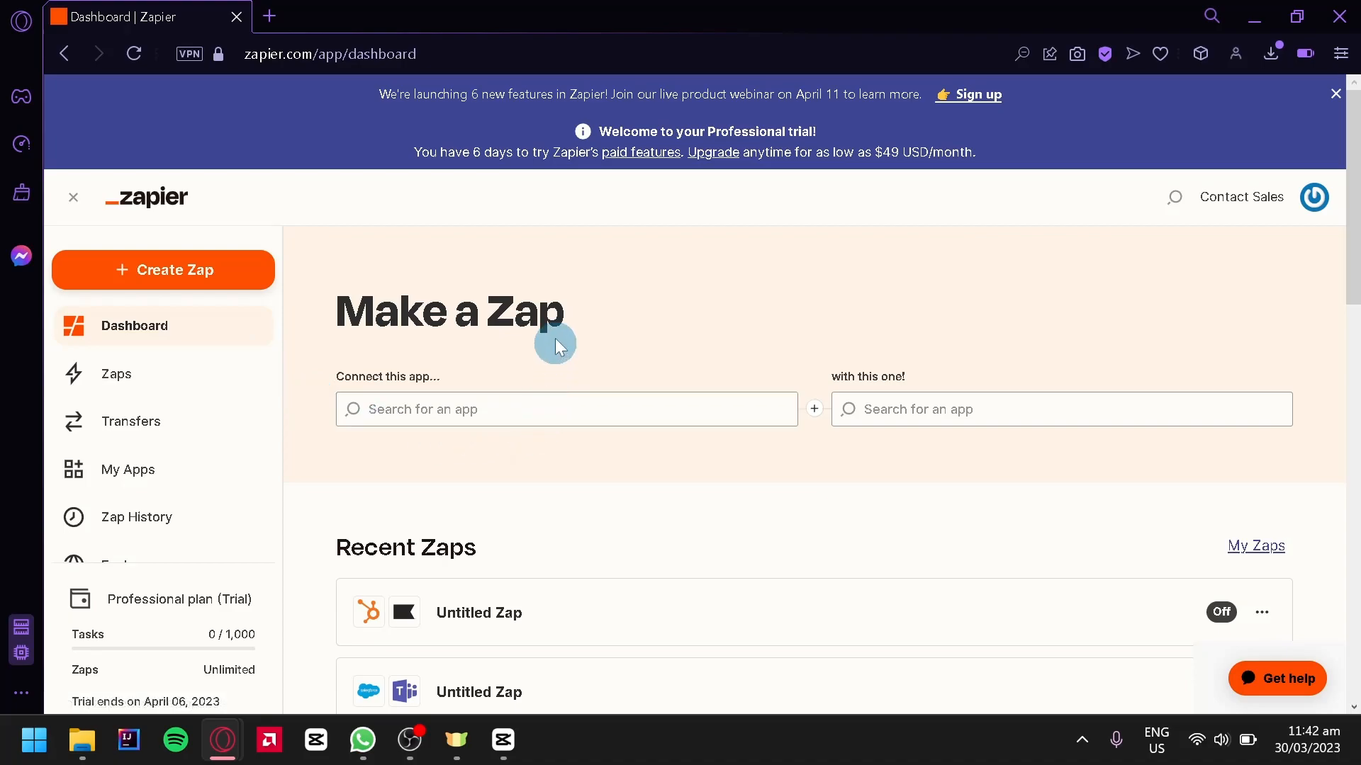
{"action": "mouse_move", "coordinate": [352, 334]}
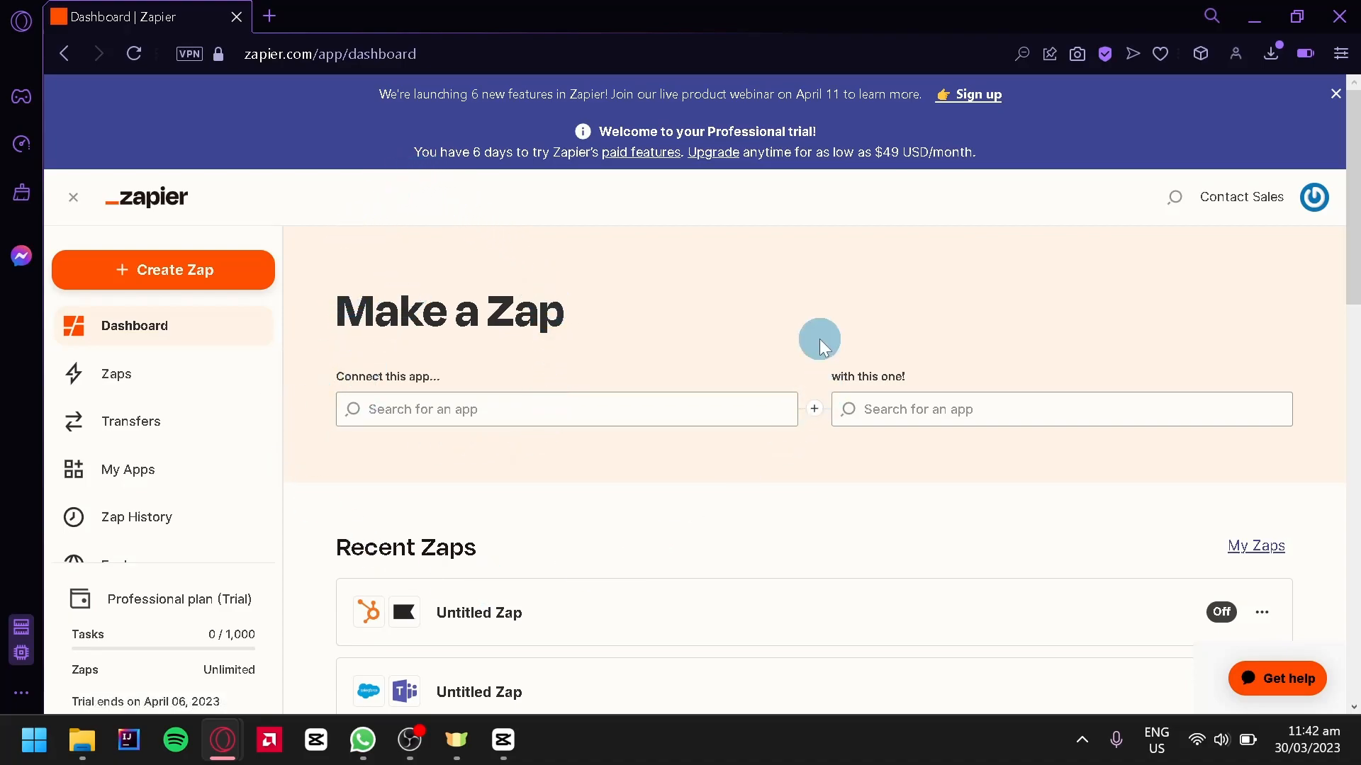
{"action": "mouse_move", "coordinate": [710, 287]}
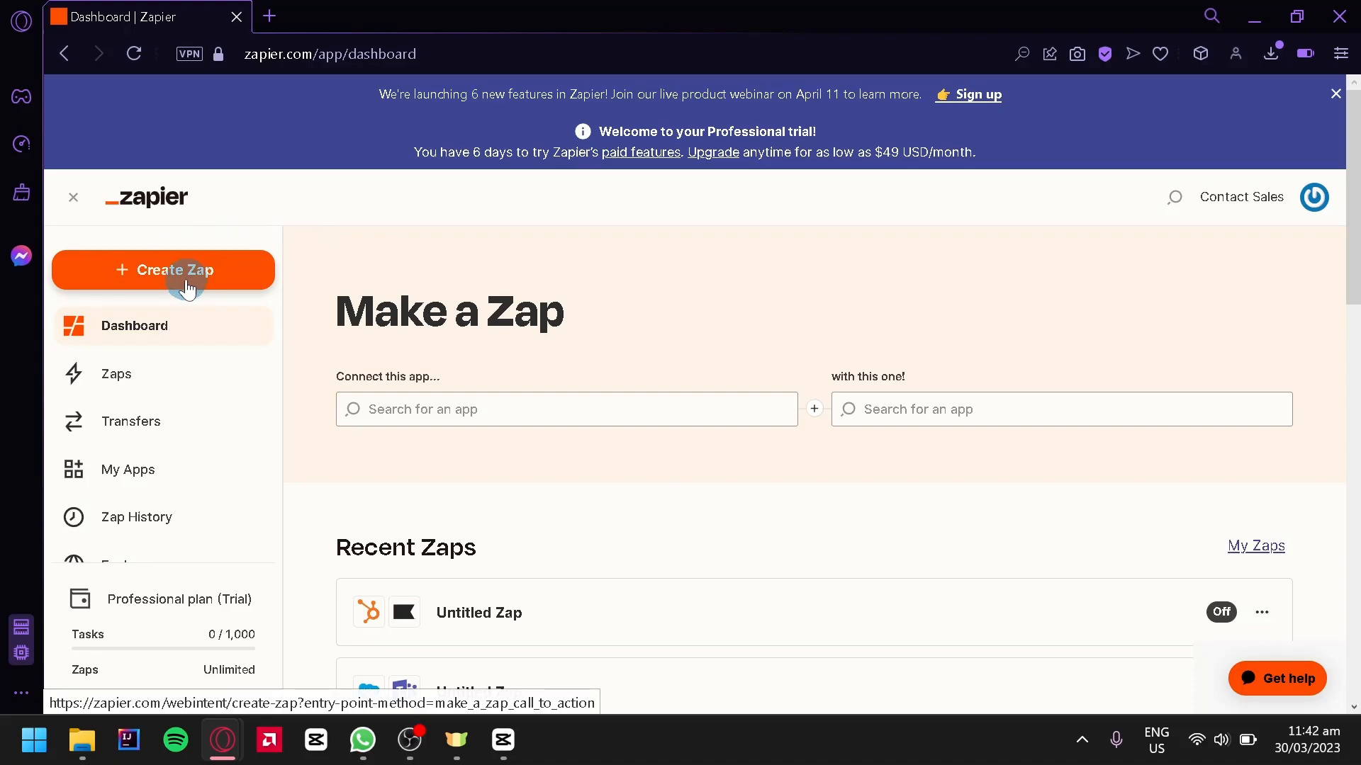
Create a new Zap with Microsoft To Do as trigger app and New Task as the trigger event
{"action": "left_click", "coordinate": [163, 269]}
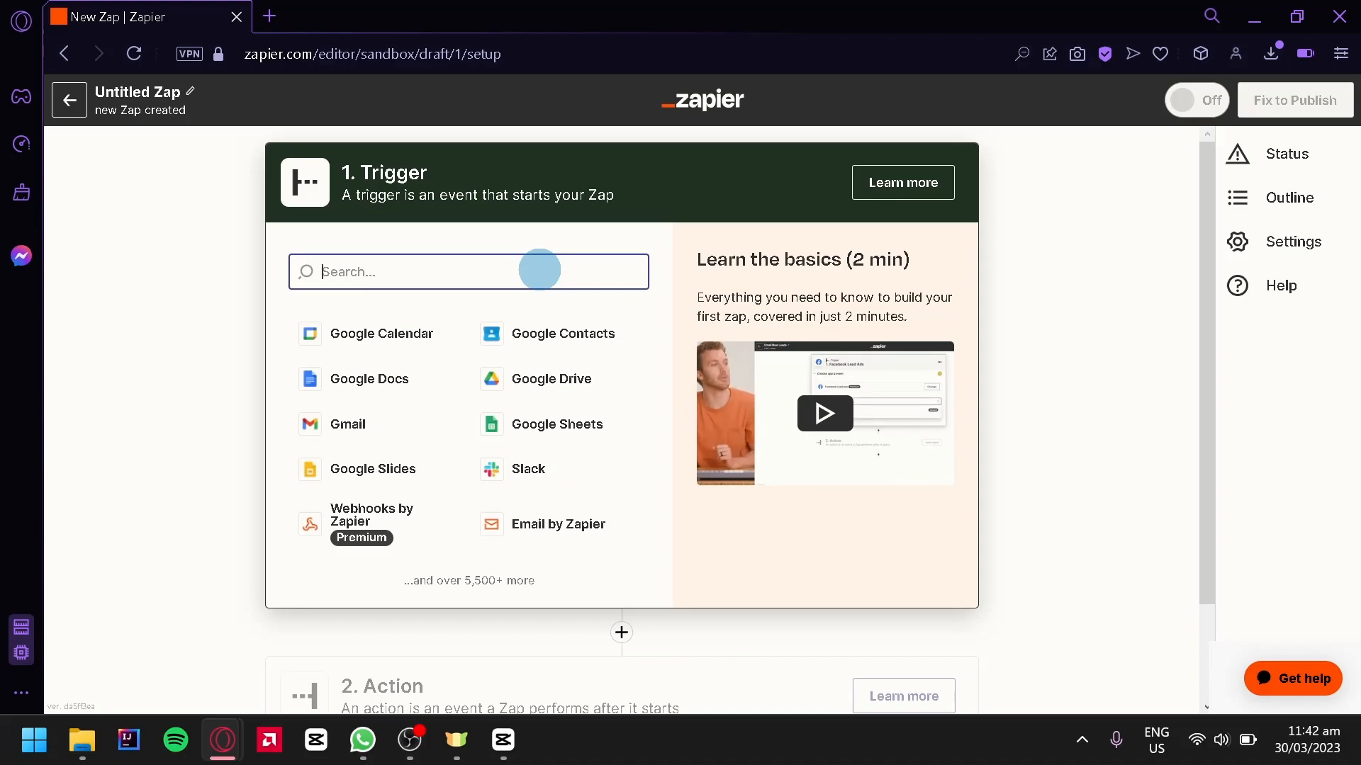
{"action": "type", "text": "microfa"}
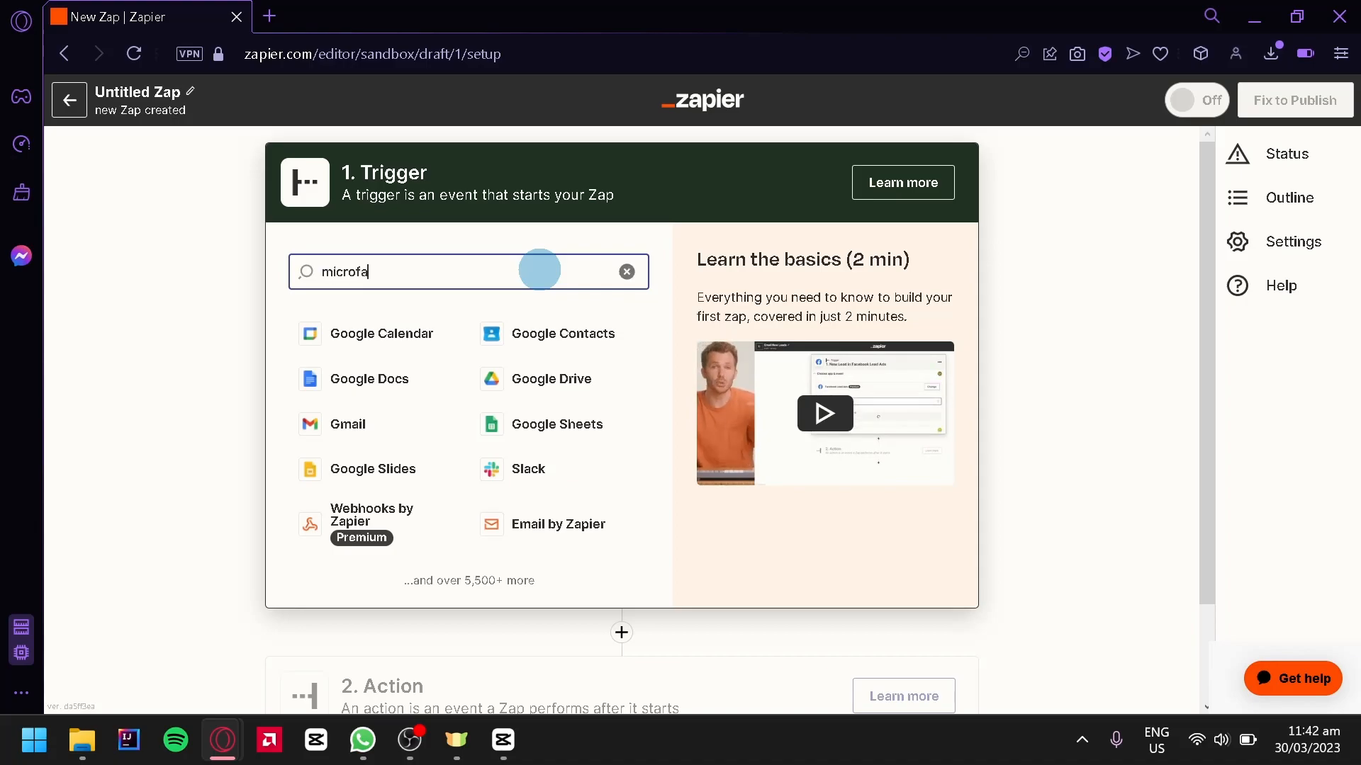
{"action": "key", "text": "Backspace"}
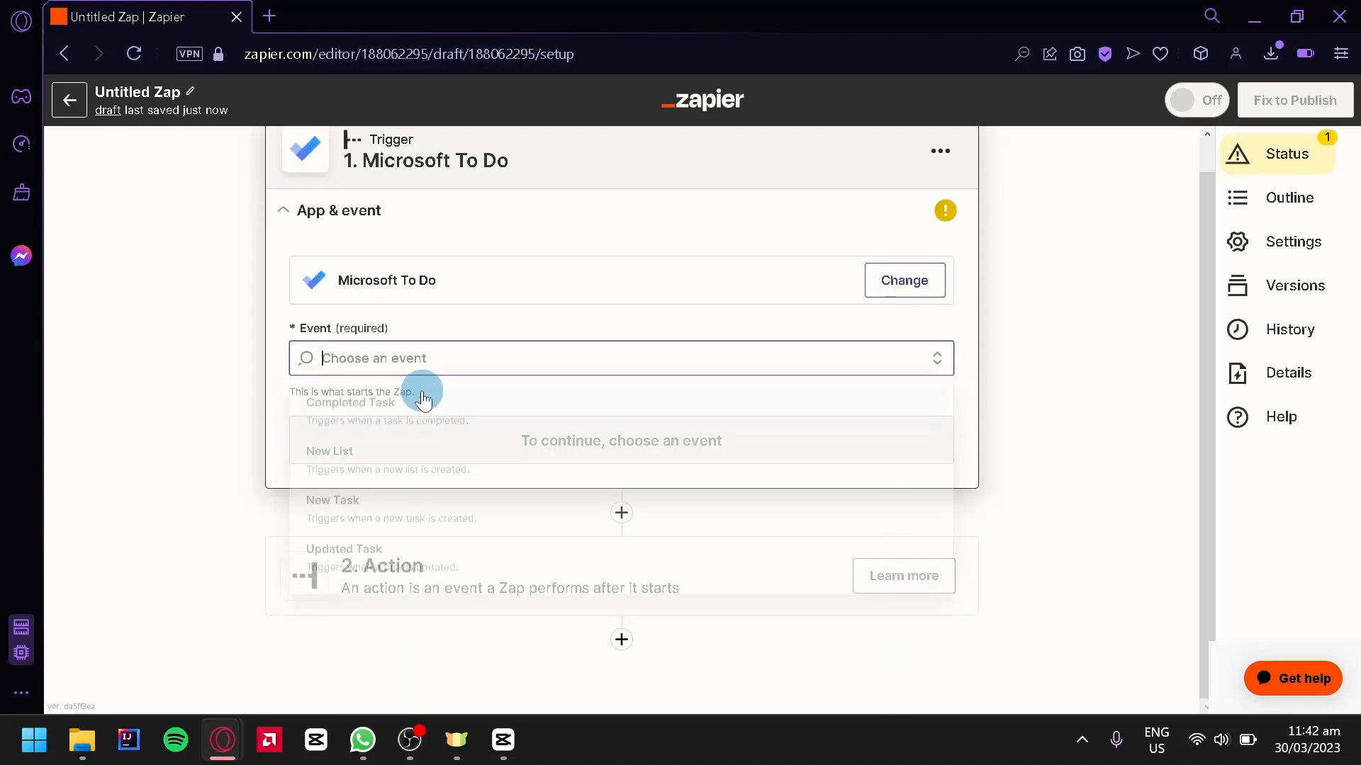
{"action": "left_click", "coordinate": [620, 357]}
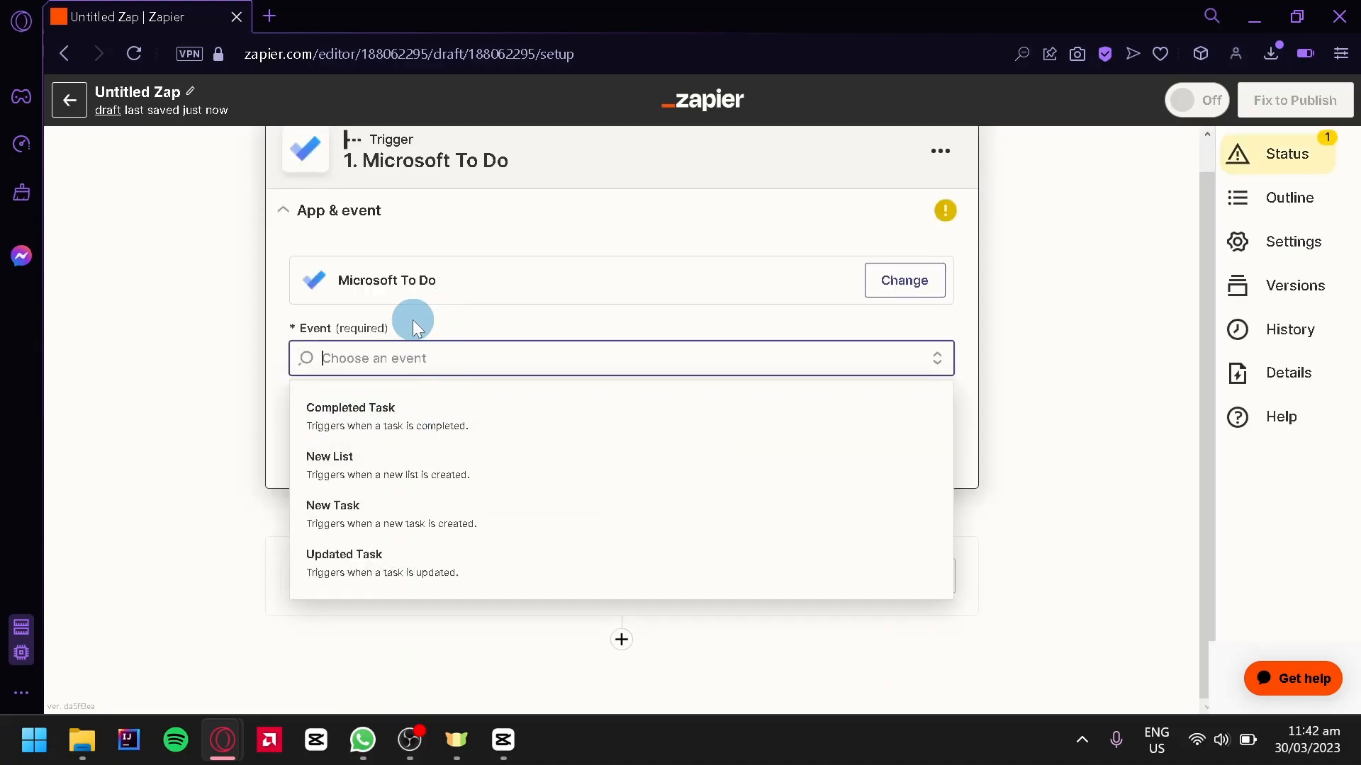
{"action": "mouse_move", "coordinate": [442, 512]}
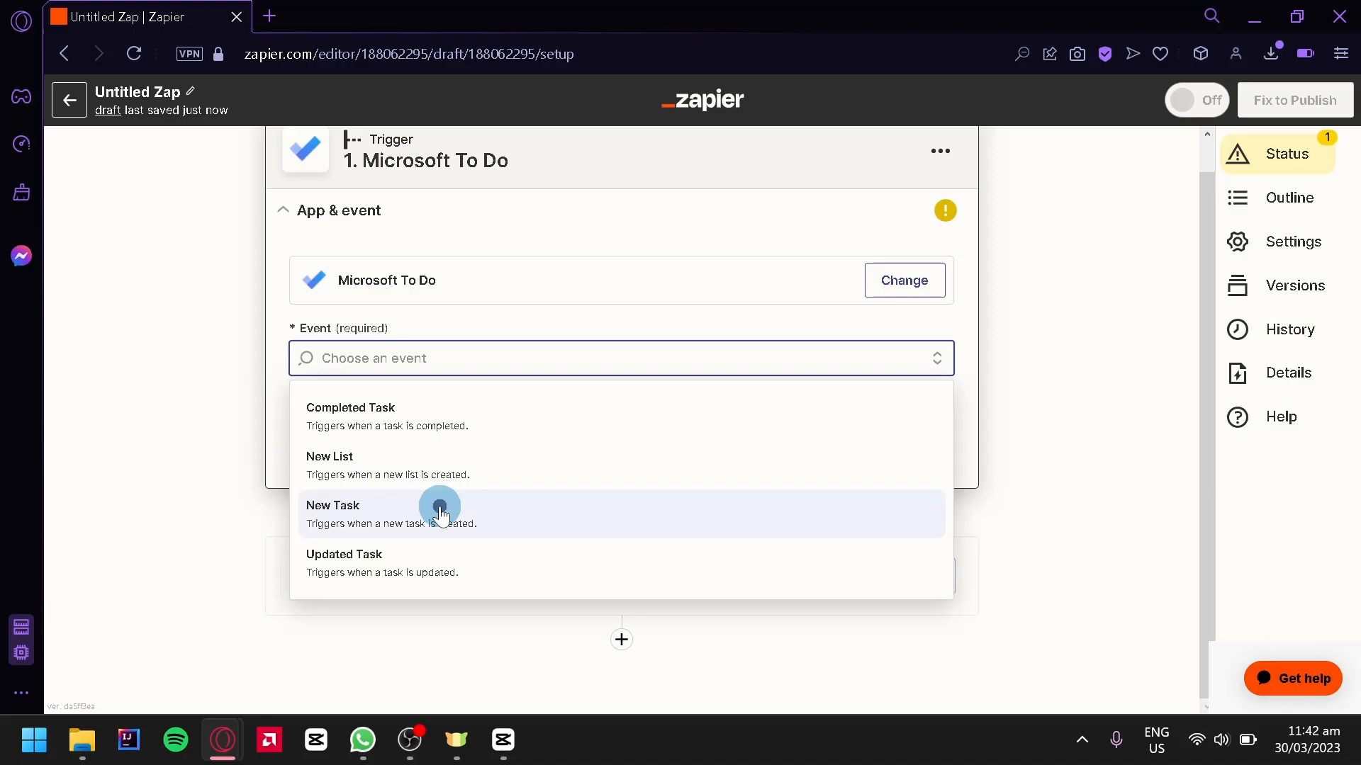
{"action": "left_click", "coordinate": [442, 513]}
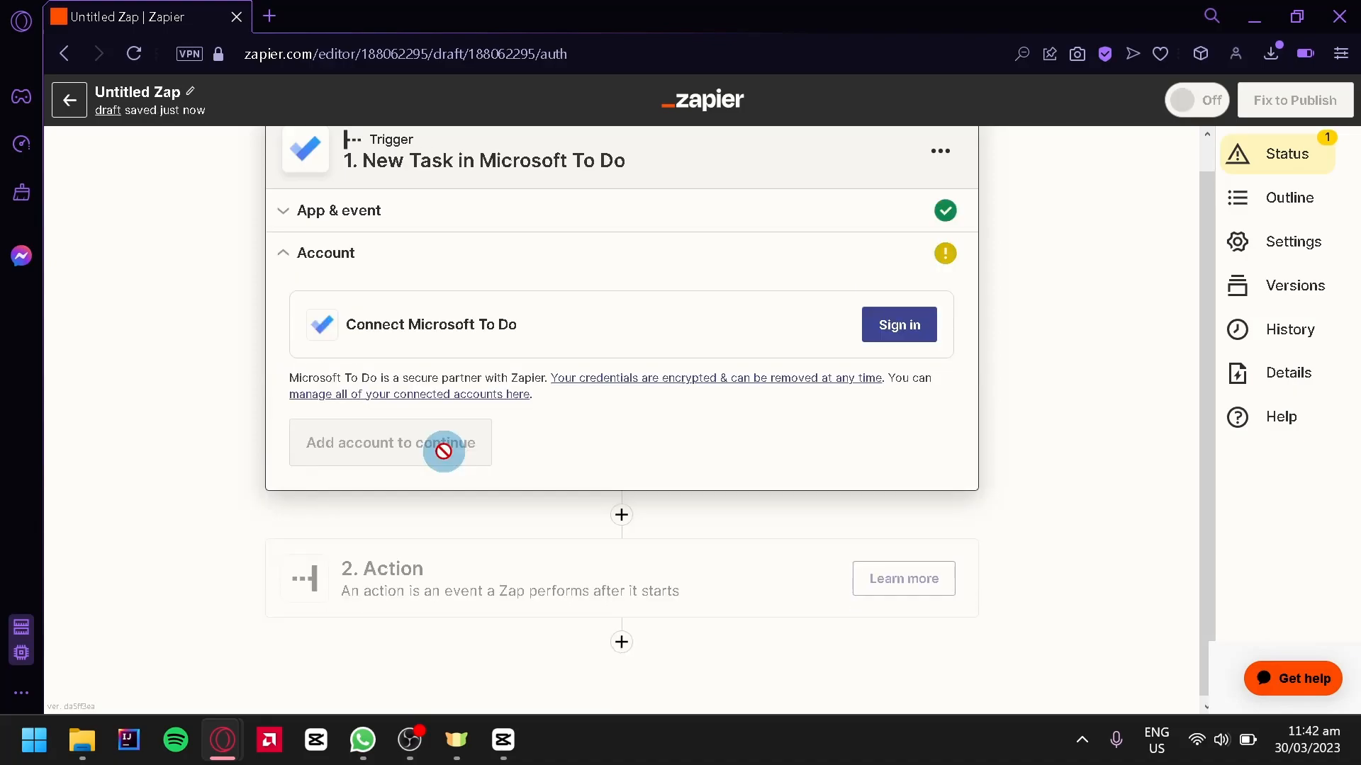
{"action": "mouse_move", "coordinate": [701, 325]}
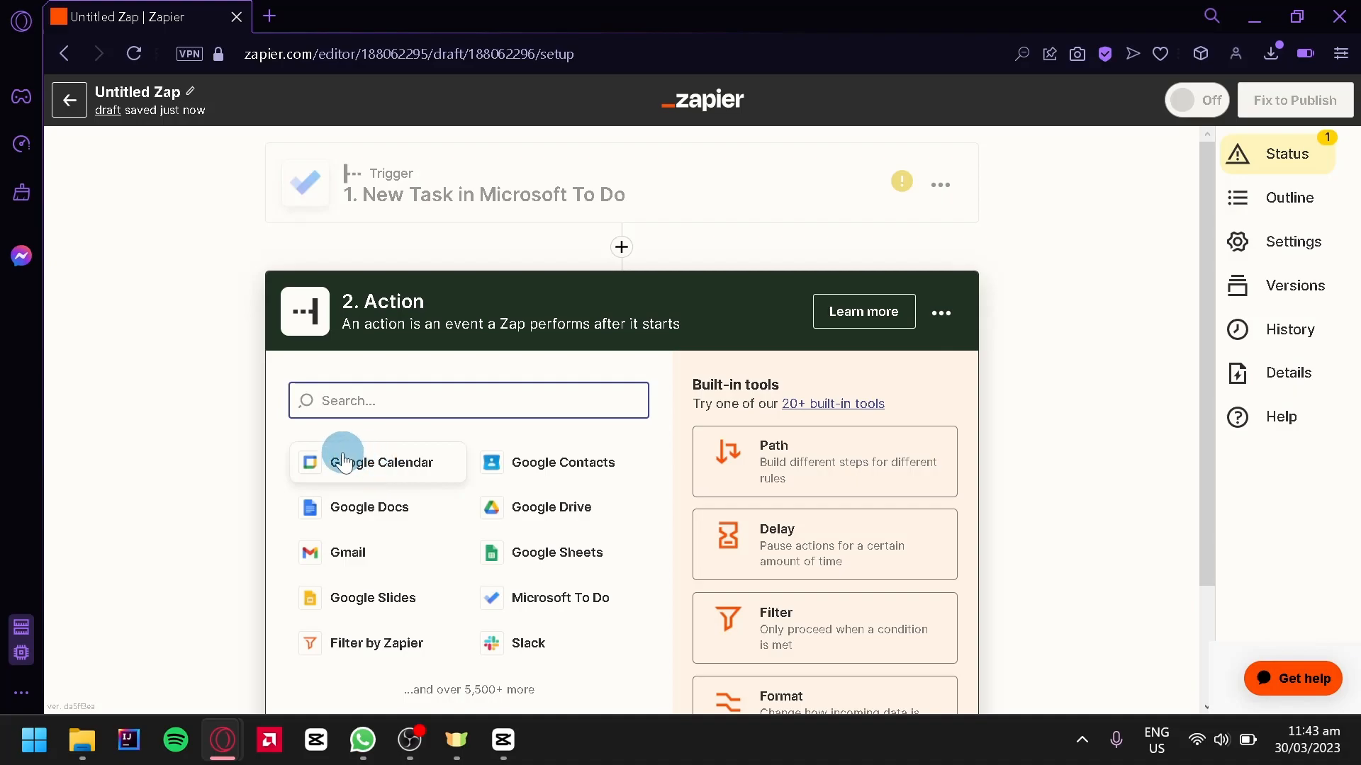
Set the action to Quick Add Event in Google Calendar and continue to account connection
{"action": "left_click", "coordinate": [382, 462]}
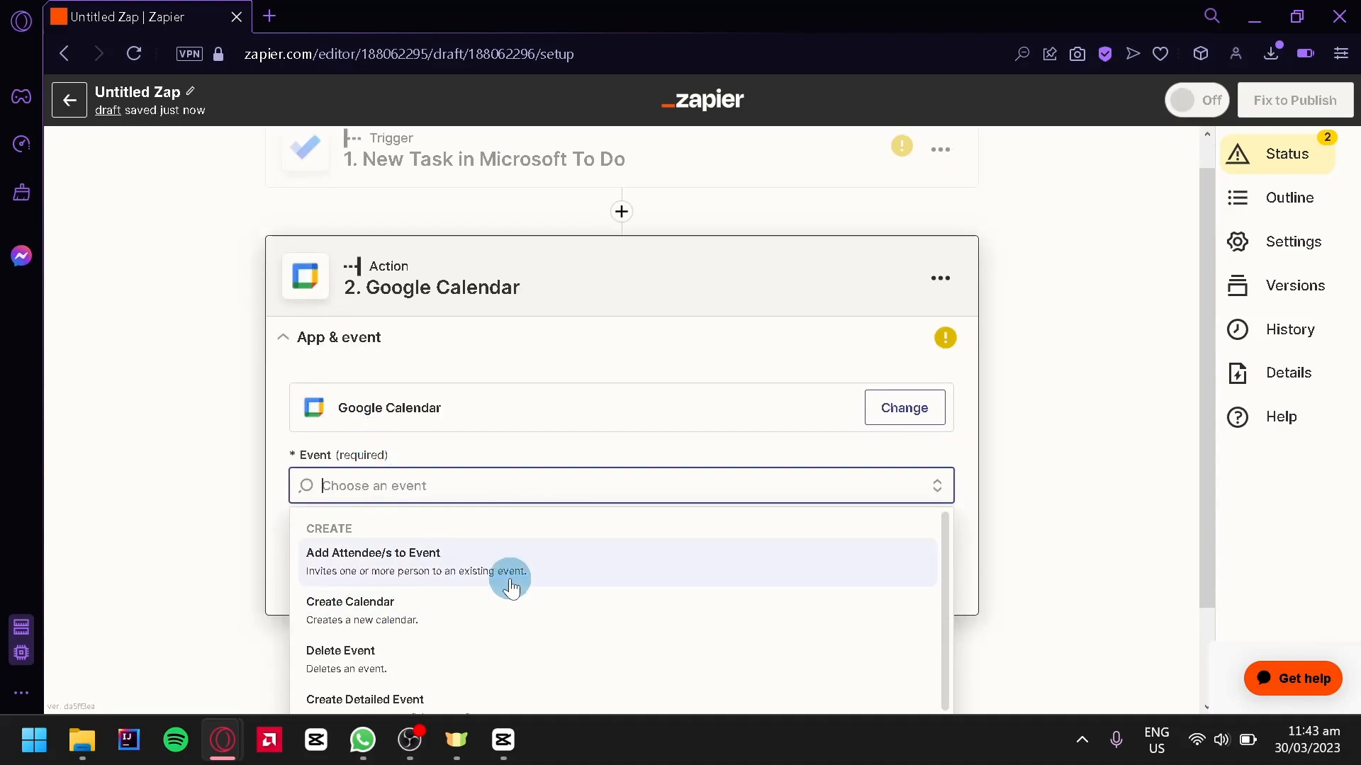
{"action": "scroll", "scroll_direction": "down", "scroll_amount": 3}
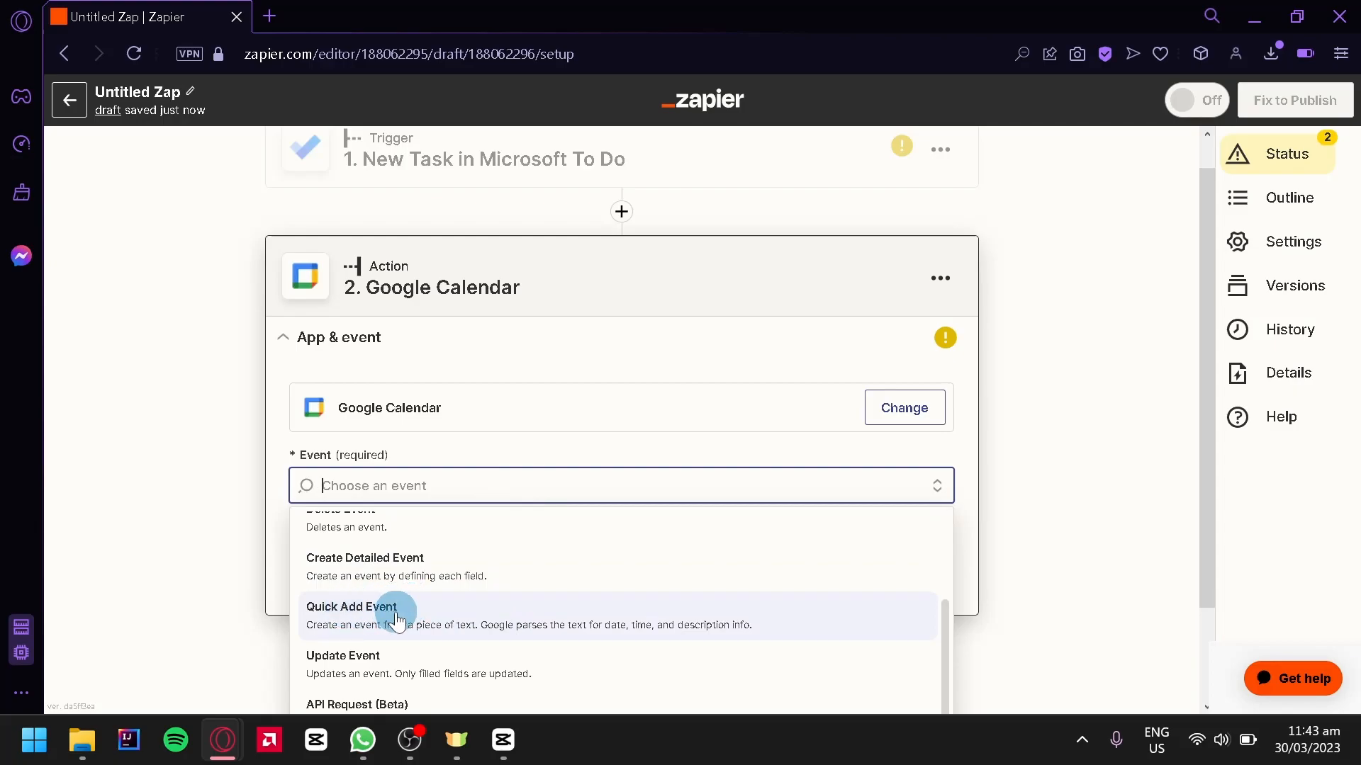
{"action": "left_click", "coordinate": [352, 617]}
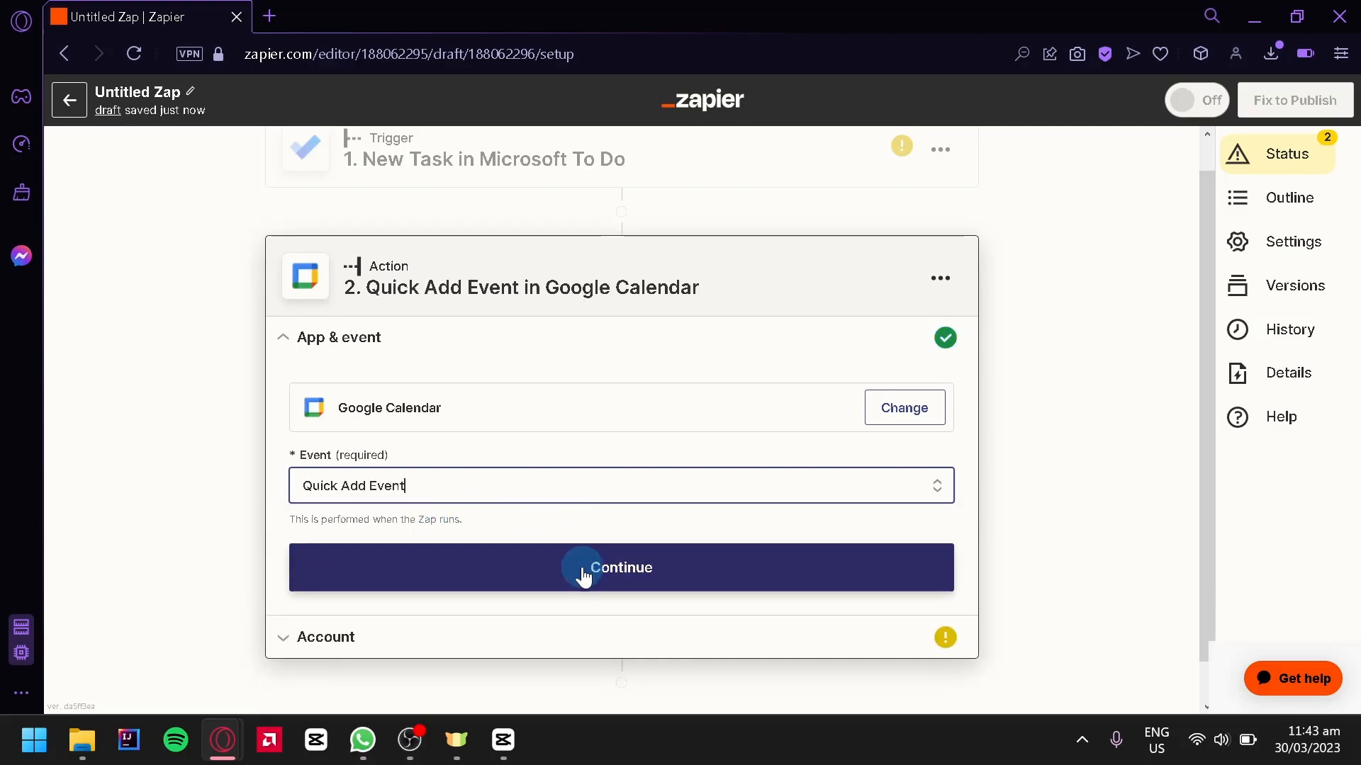
{"action": "left_click", "coordinate": [621, 567]}
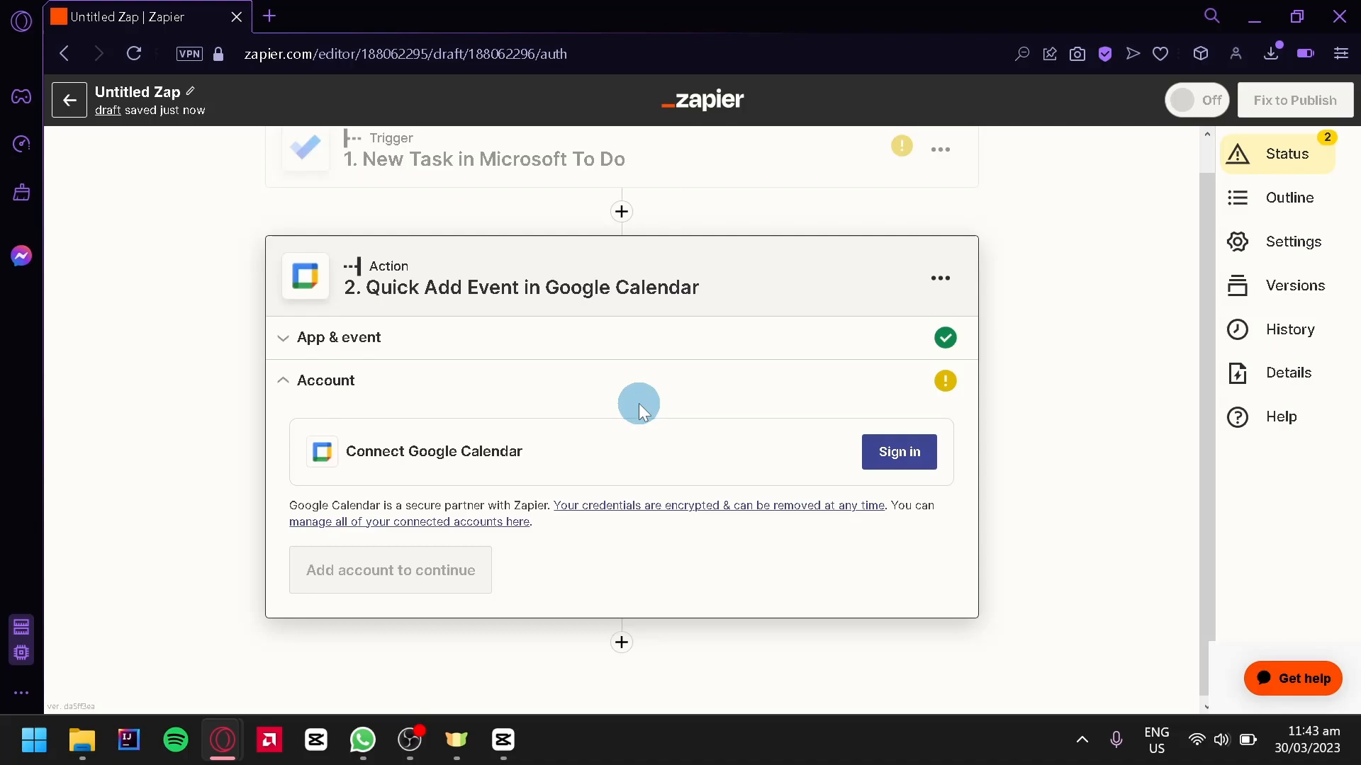
{"action": "scroll", "scroll_direction": "down", "scroll_amount": 3}
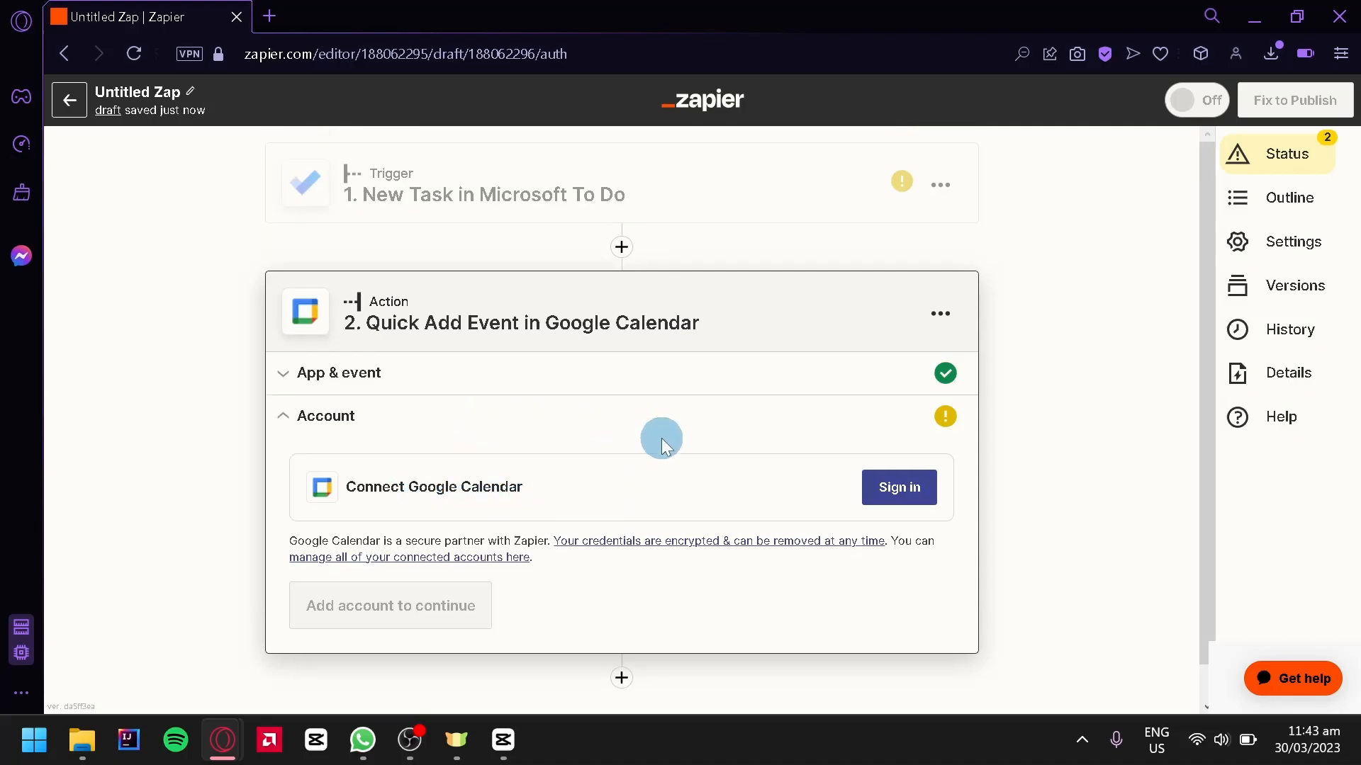
{"action": "mouse_move", "coordinate": [431, 194]}
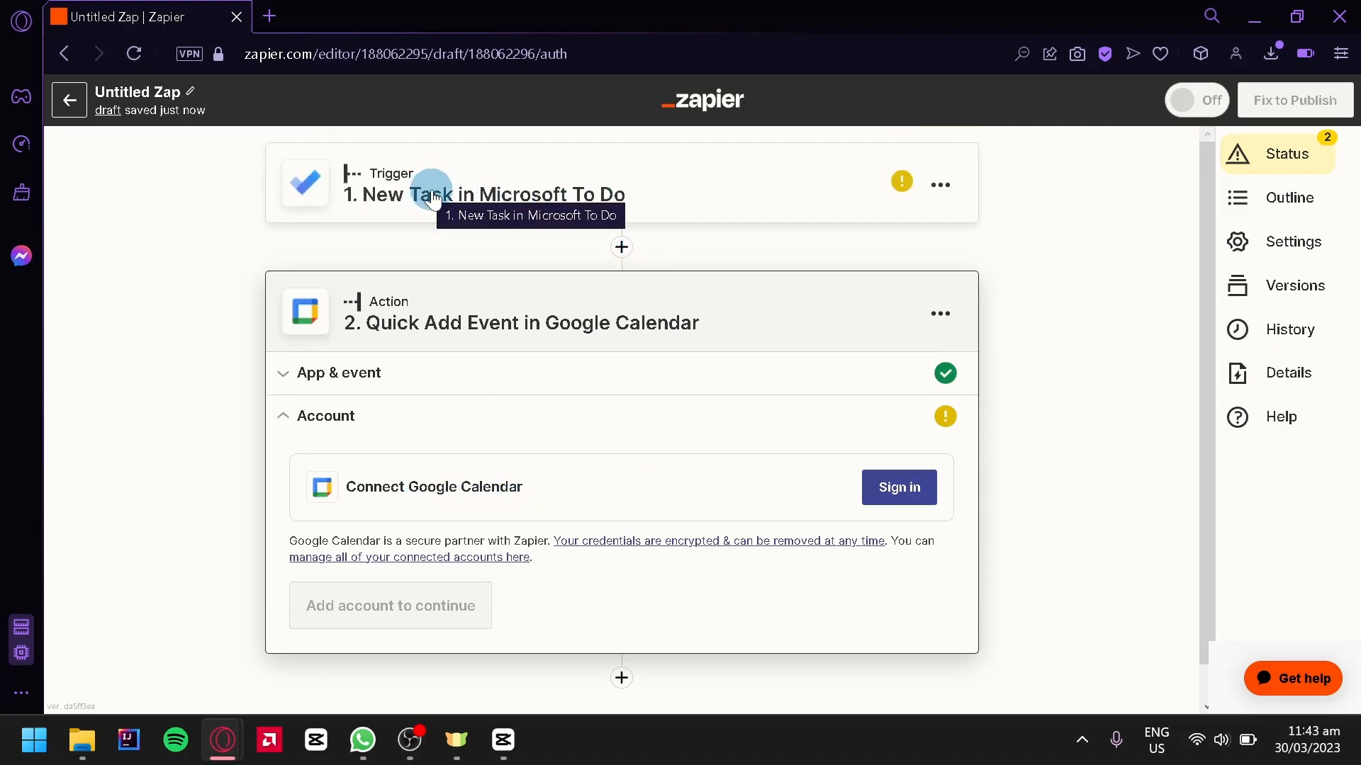
{"action": "mouse_move", "coordinate": [597, 209]}
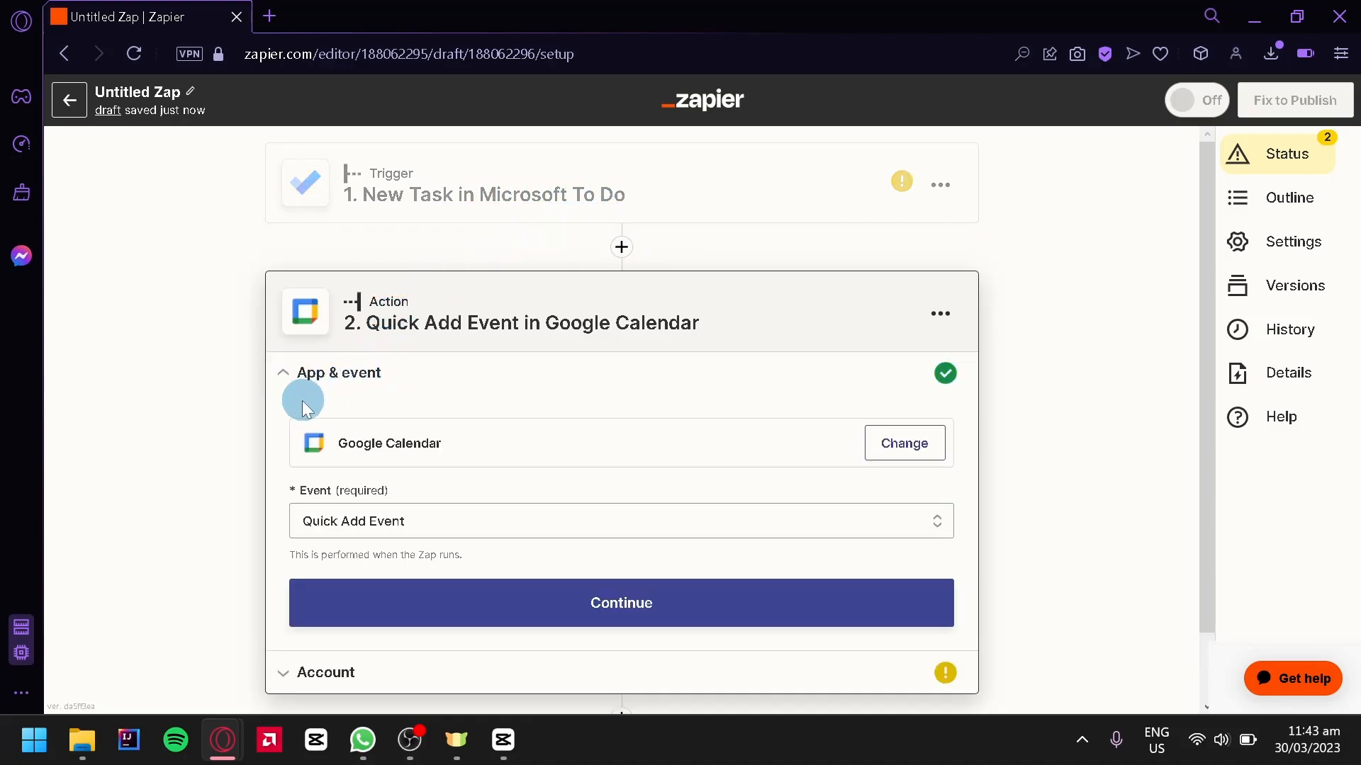
{"action": "mouse_move", "coordinate": [513, 542]}
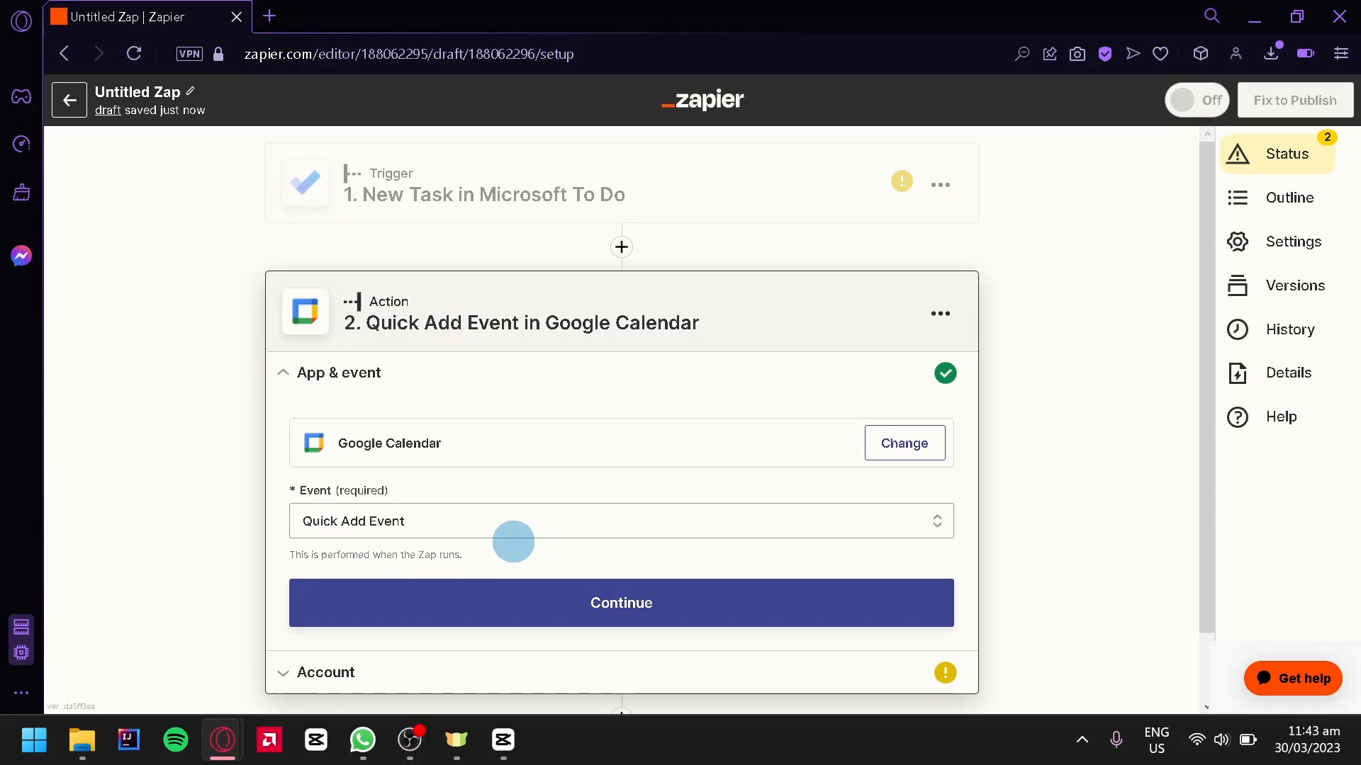
{"action": "mouse_move", "coordinate": [560, 194]}
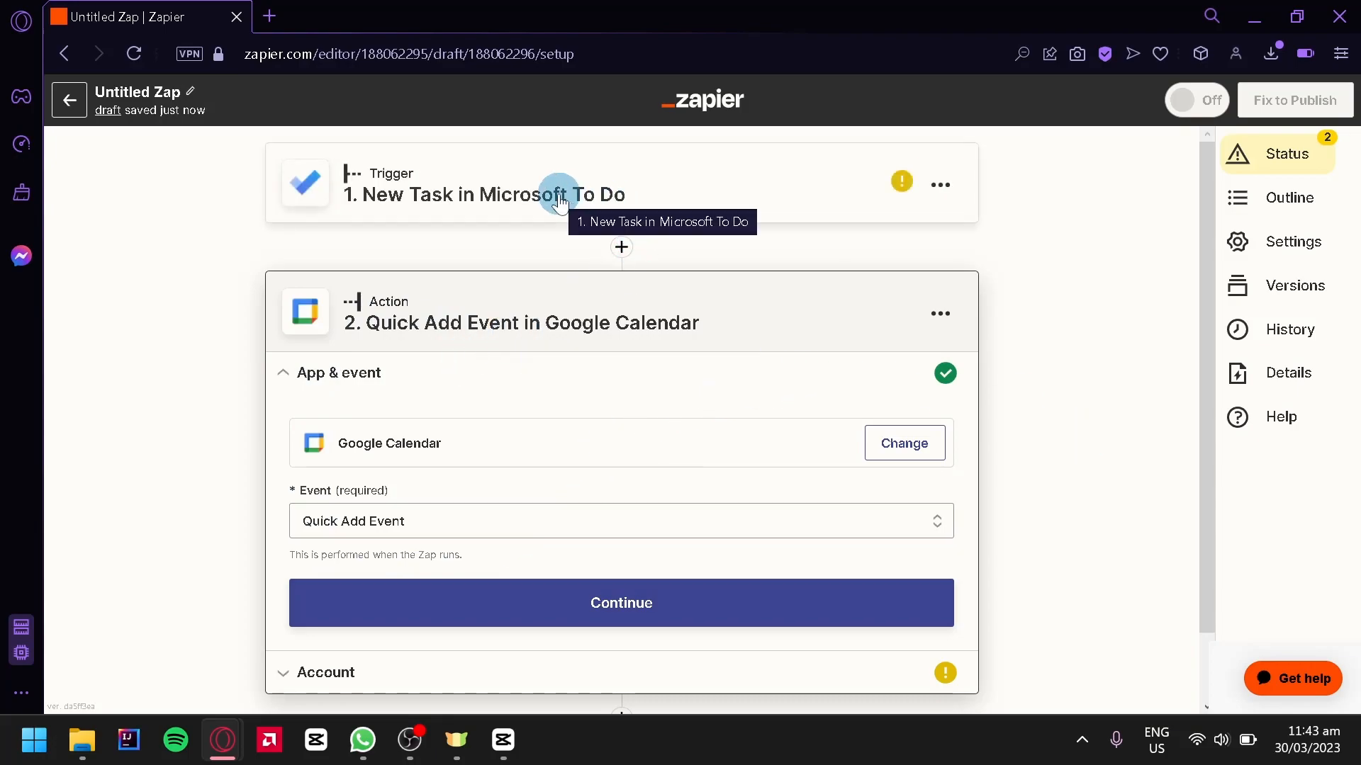
{"action": "mouse_move", "coordinate": [846, 184]}
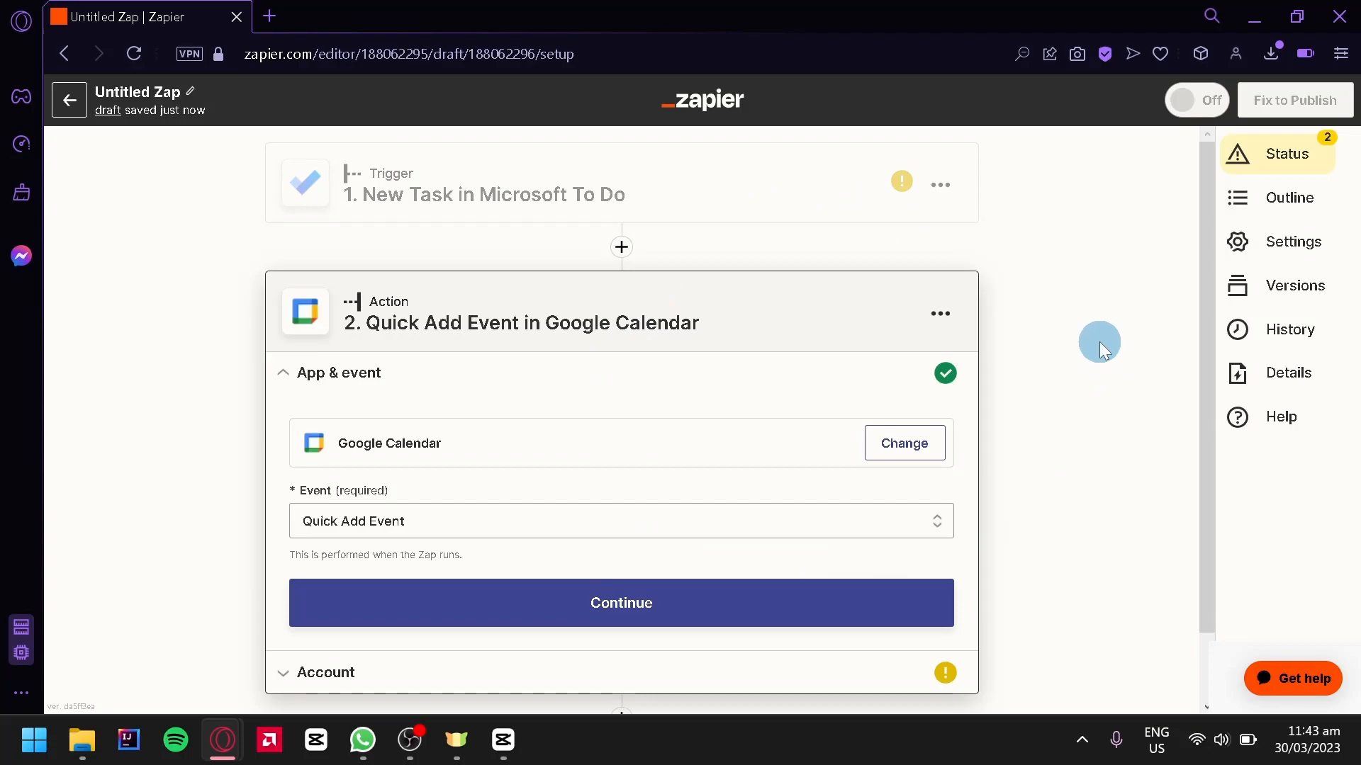
{"action": "mouse_move", "coordinate": [1103, 324]}
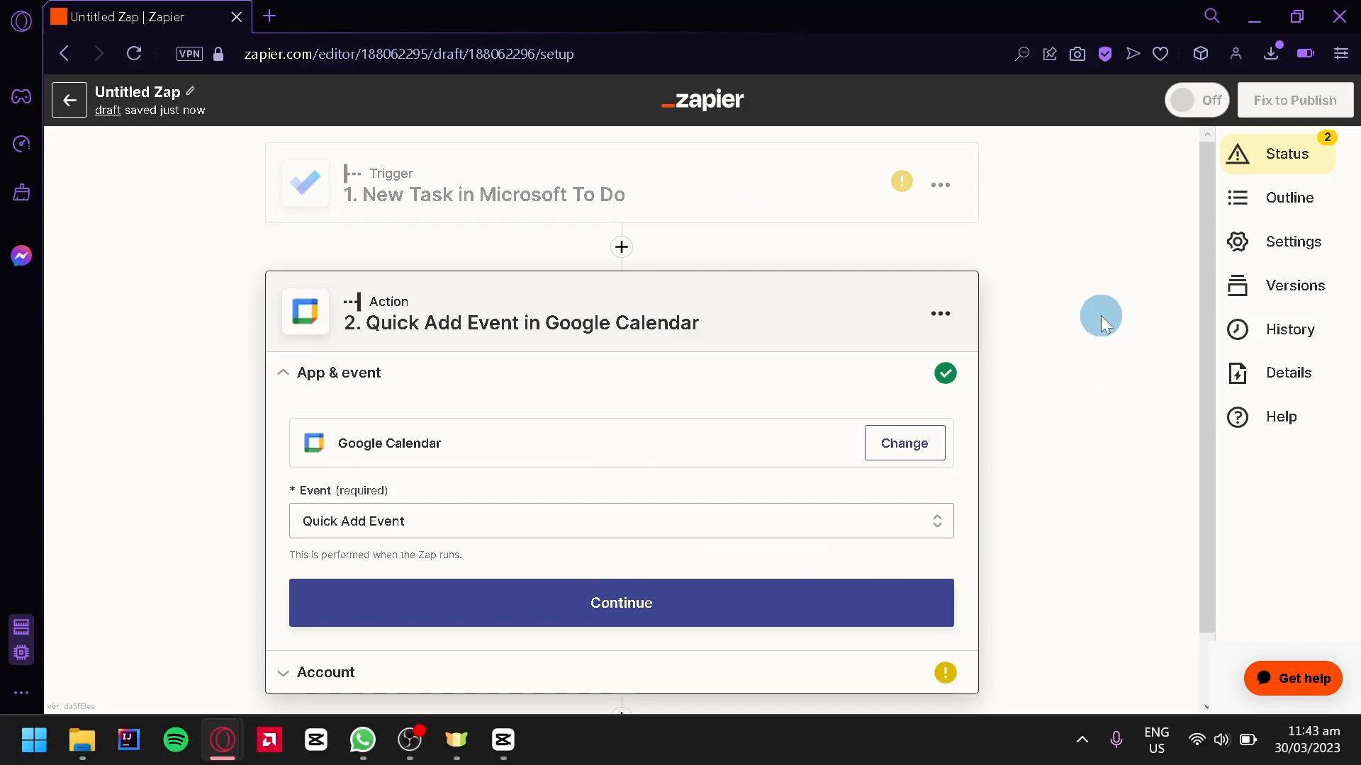
{"action": "mouse_move", "coordinate": [1039, 347]}
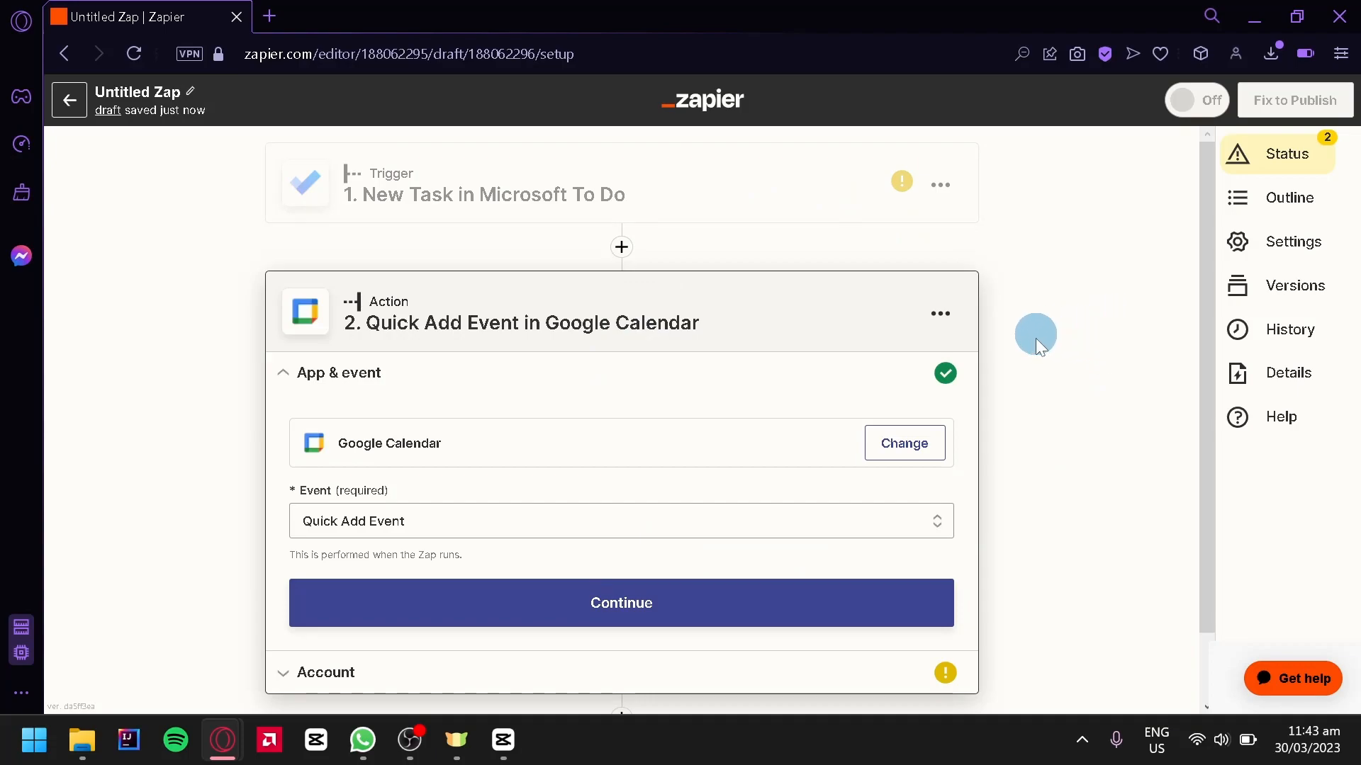